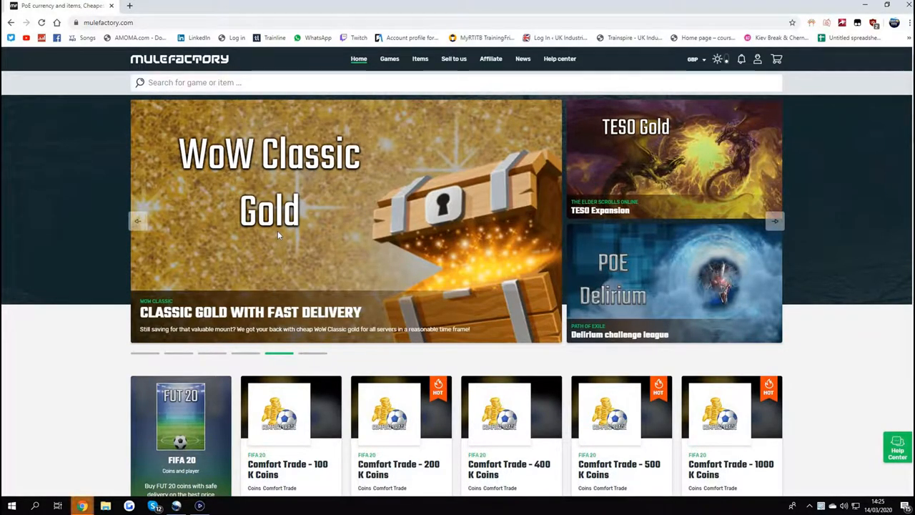
mouse_move(332, 420)
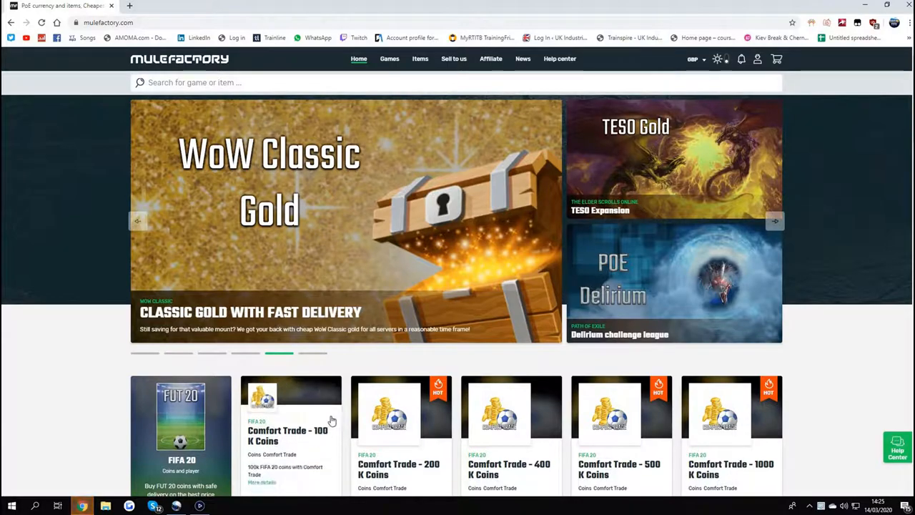
- Scroll through the FIFA 20 coin and card offers and load more items into the list
scroll(down, 3)
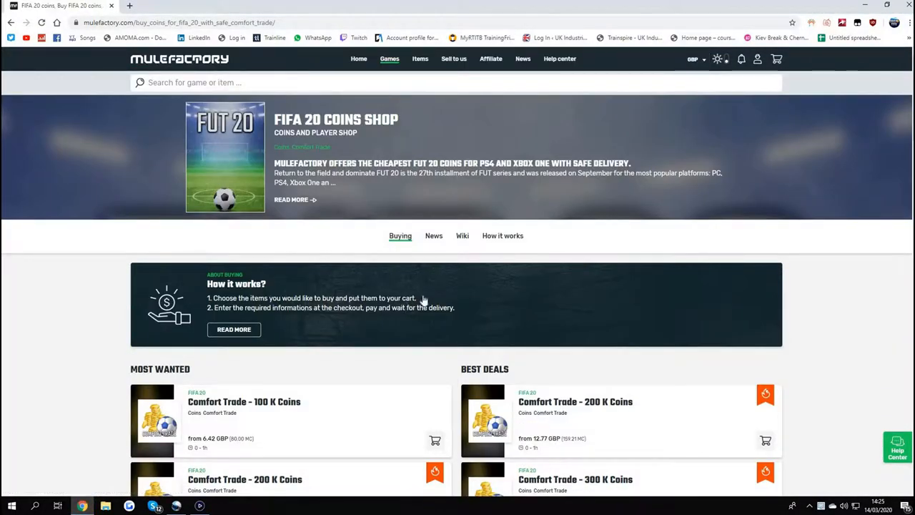
scroll(down, 3)
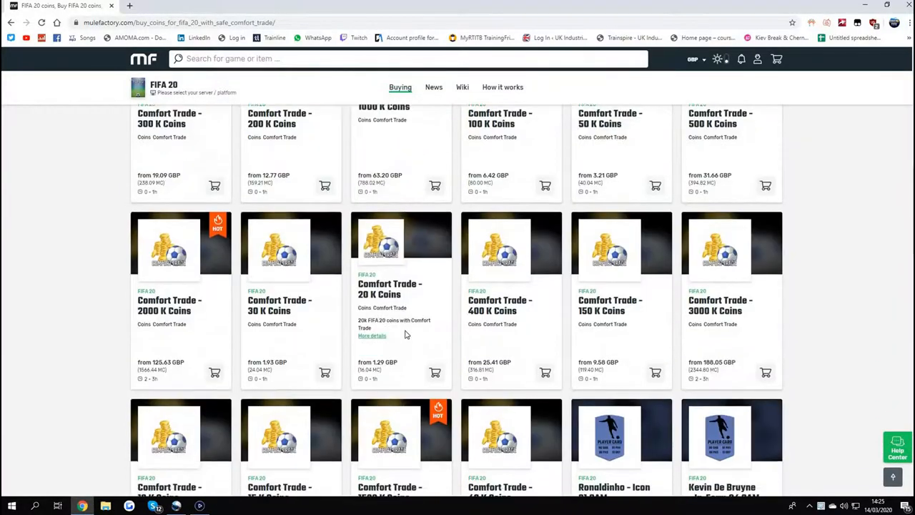
scroll(down, 3)
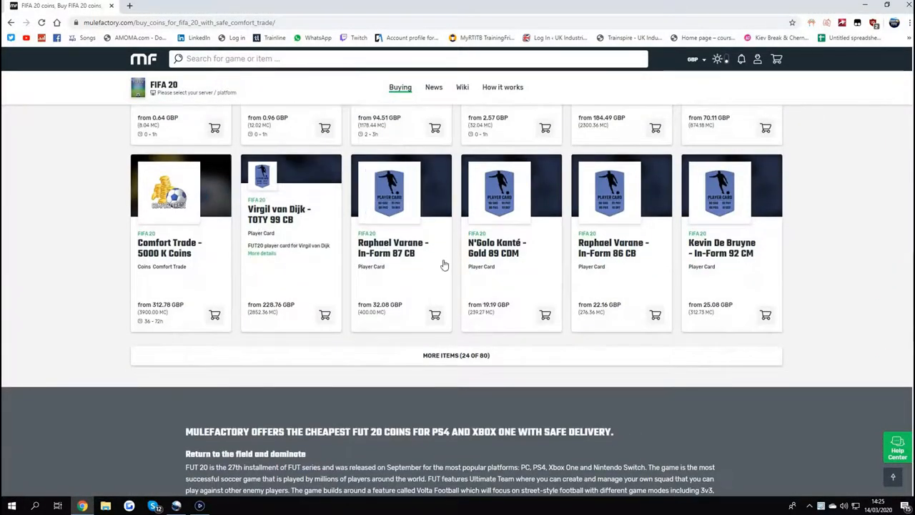
click(454, 355)
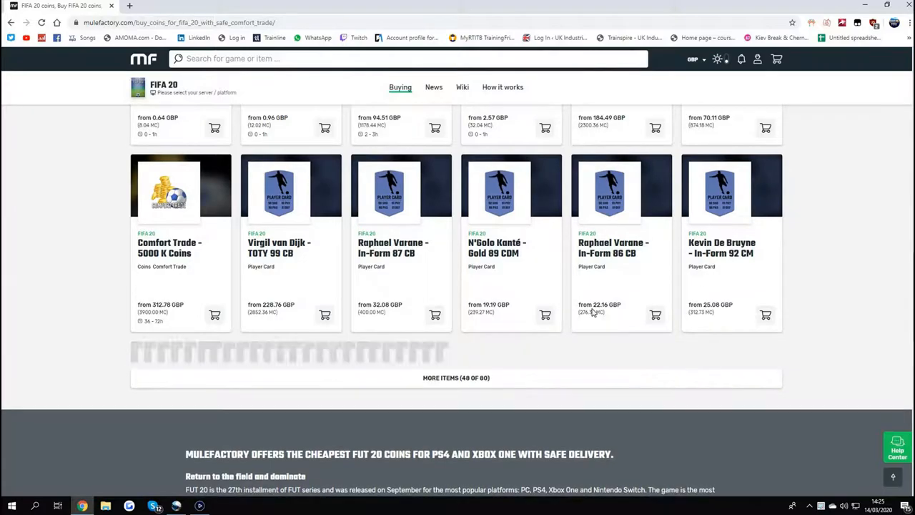
scroll(down, 3)
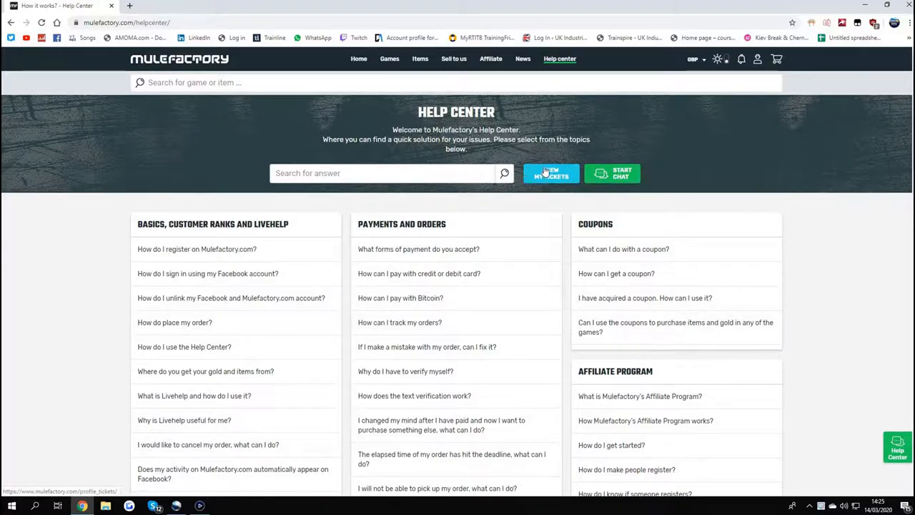
mouse_move(391, 315)
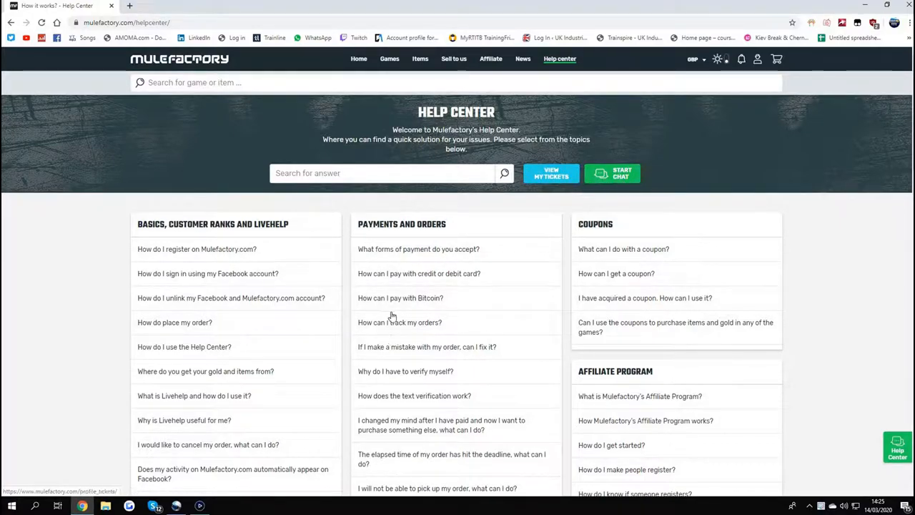
scroll(down, 3)
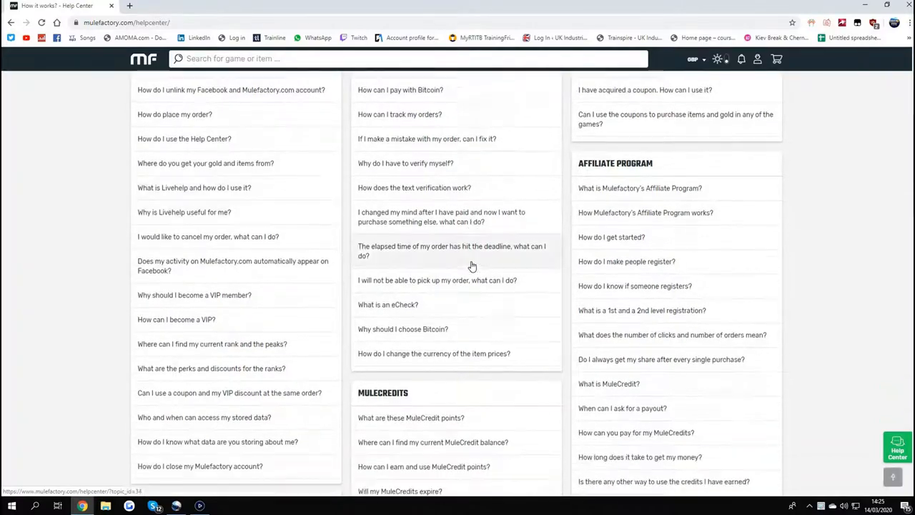
scroll(down, 3)
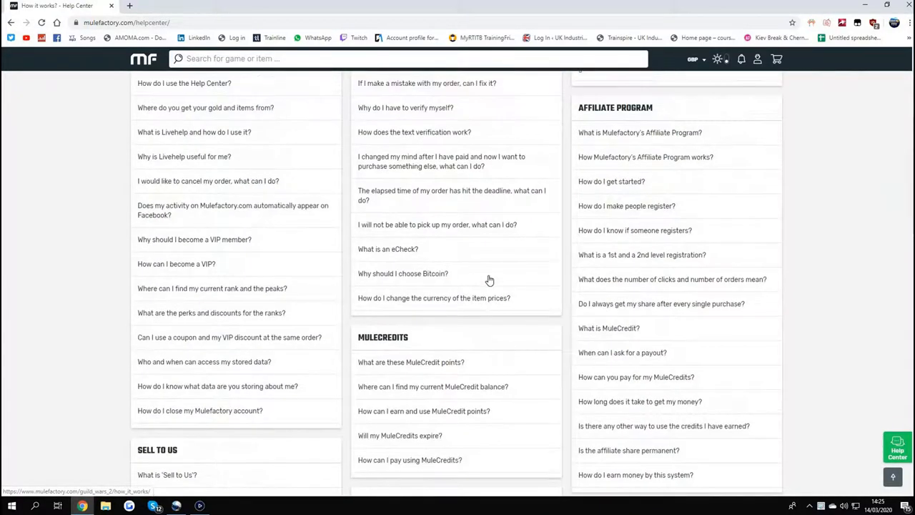
scroll(up, 3)
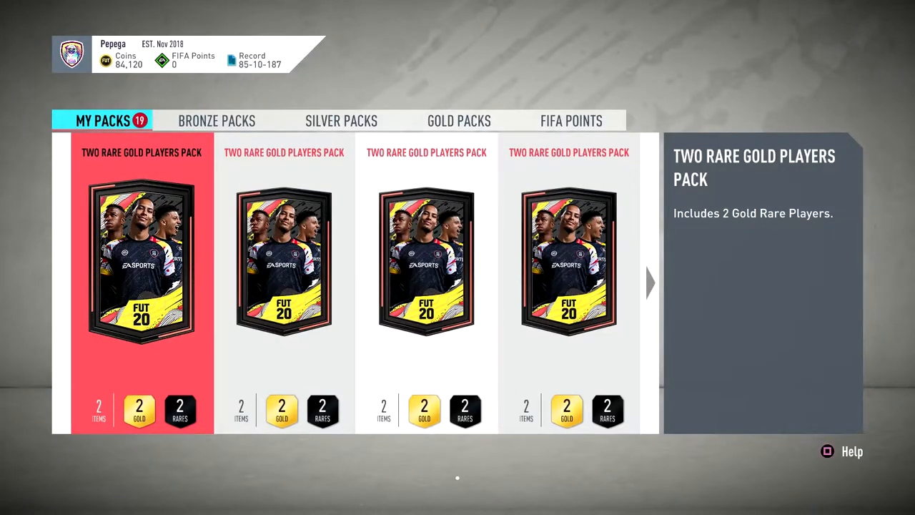
- Go to the Store's My Packs, listing the unopened Two Rare Gold Players Packs
click(140, 263)
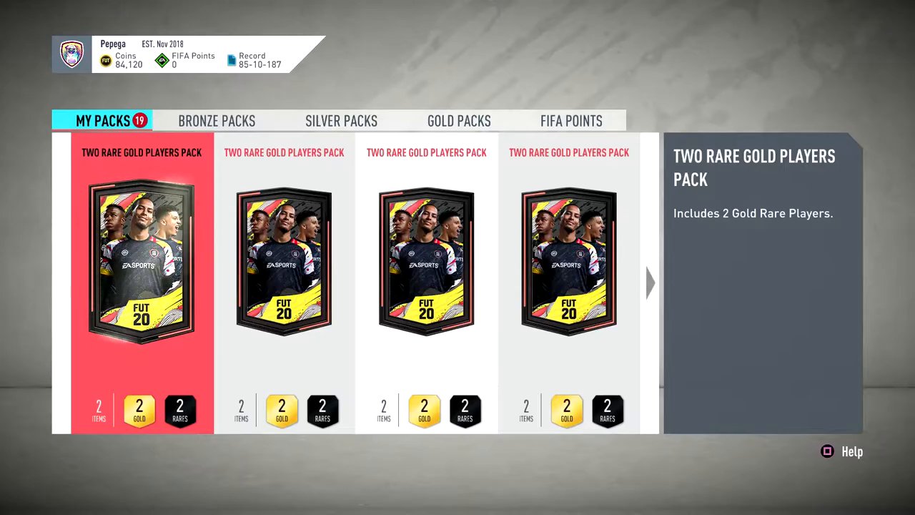
- Open the first two Two Rare Gold Players Packs from My Packs
click(141, 263)
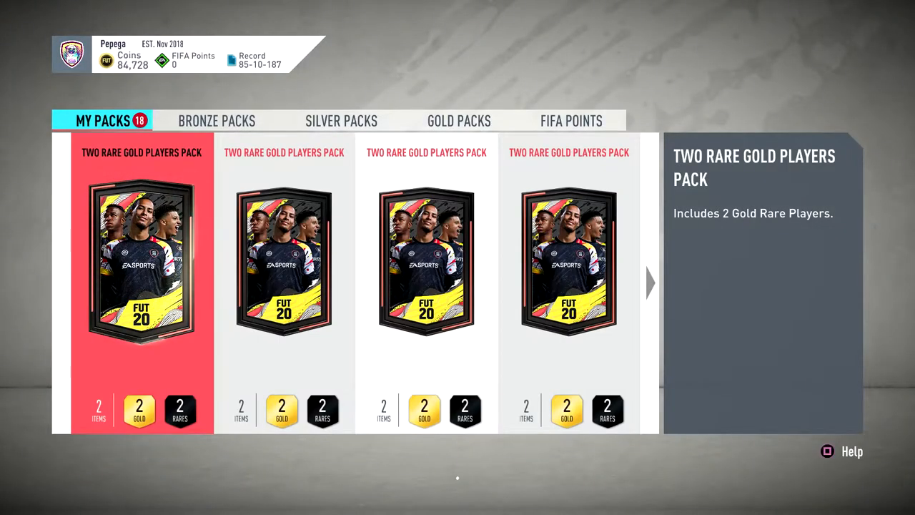
click(140, 266)
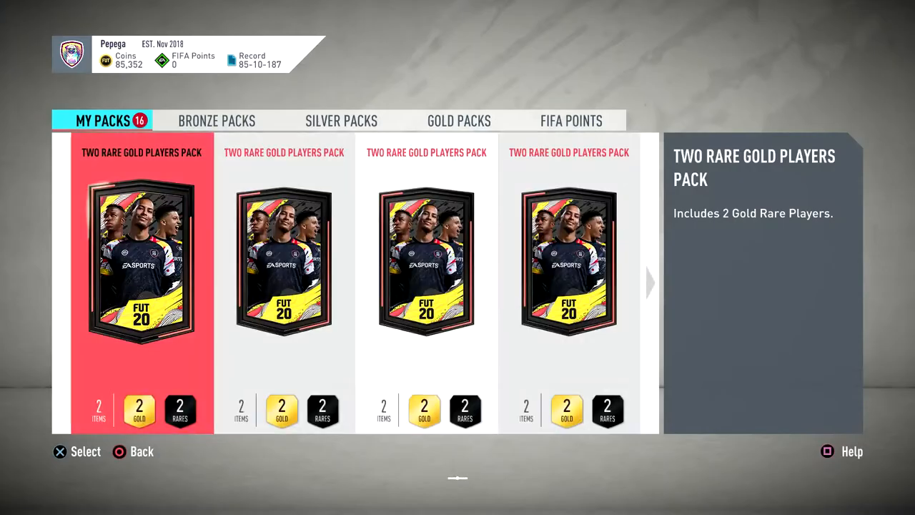
- Open the remaining four Two Rare Gold Players Packs, bringing coins to 87,840
click(140, 263)
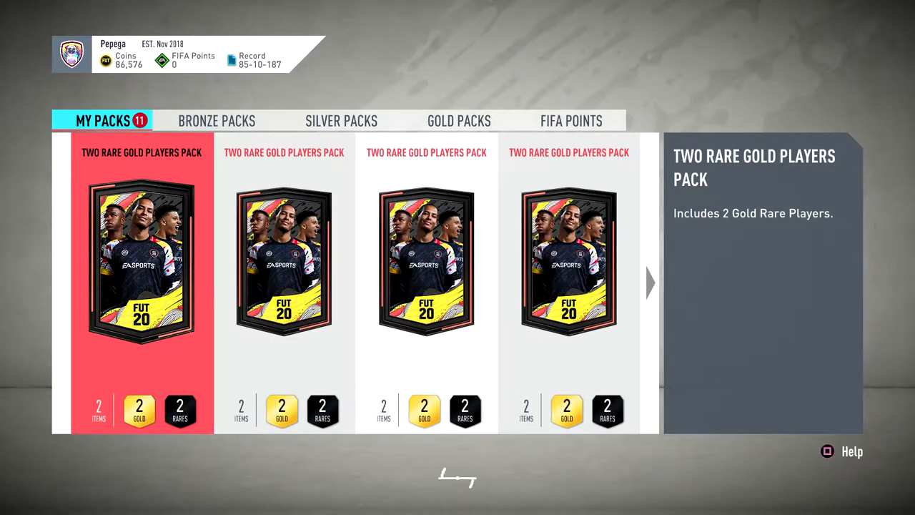
click(140, 264)
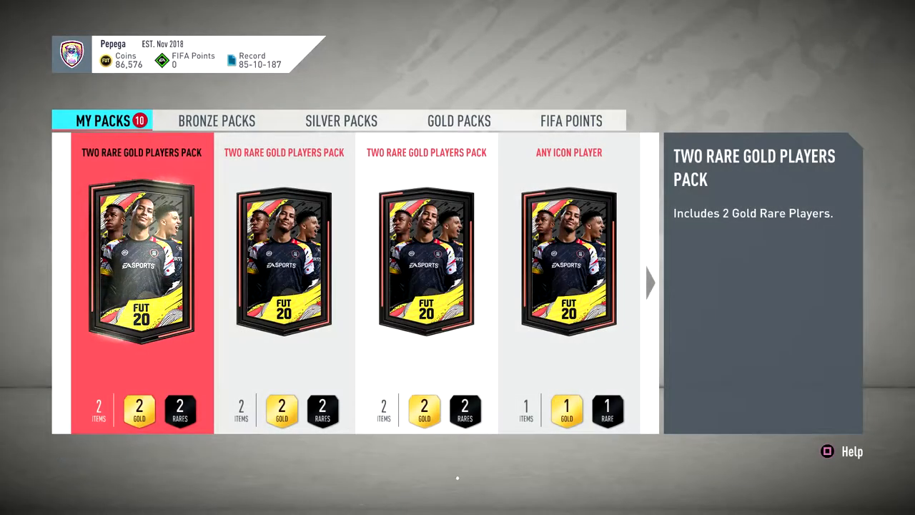
click(140, 263)
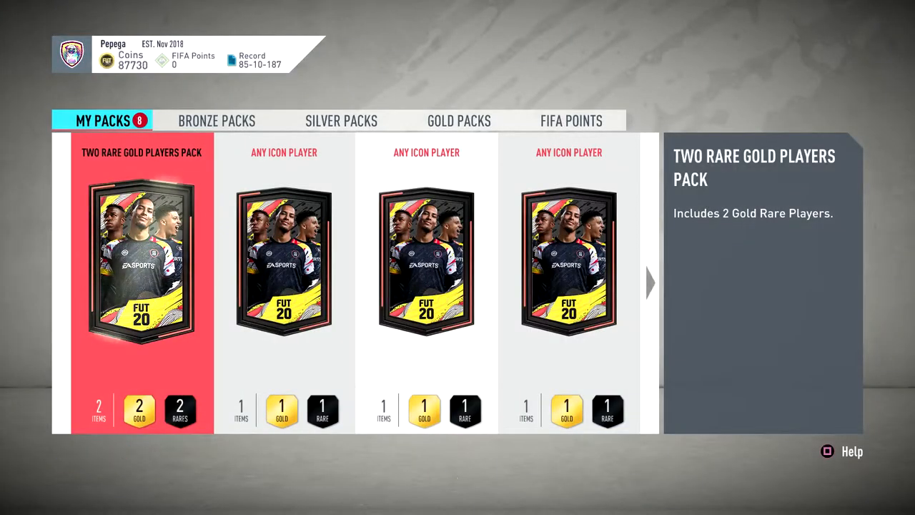
click(140, 265)
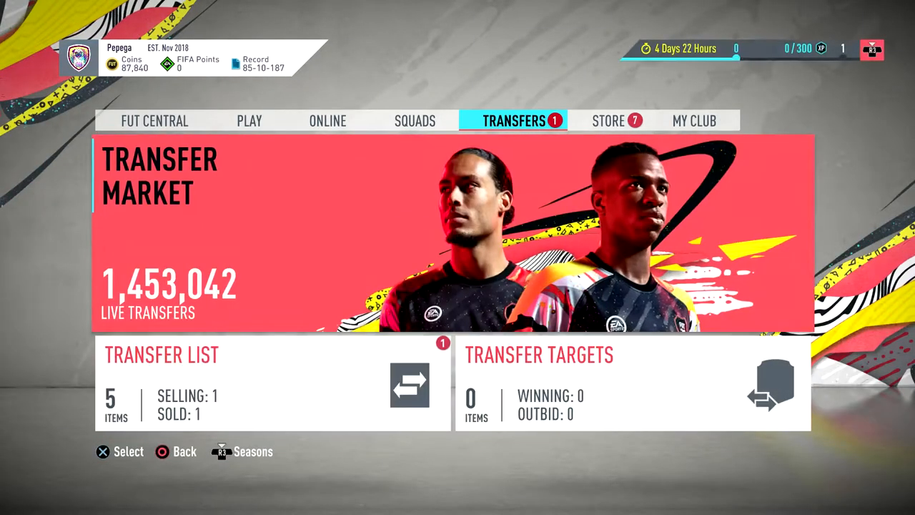
- Check the RTG Gameplay squad and club, then return to My Packs with five Any Icon Player packs
click(415, 120)
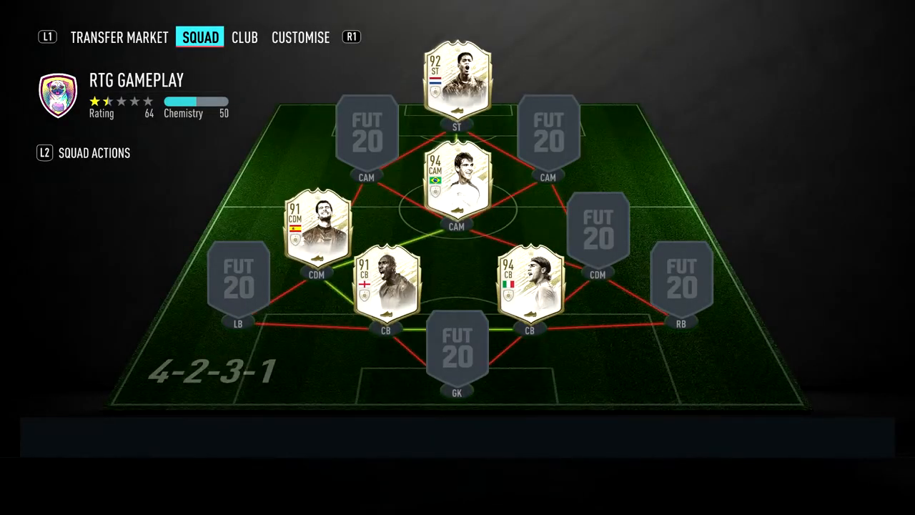
click(241, 38)
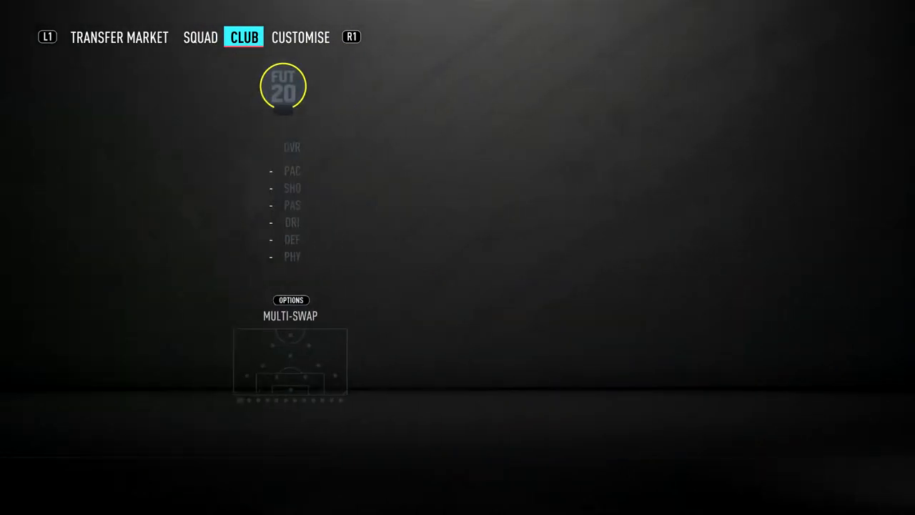
click(201, 37)
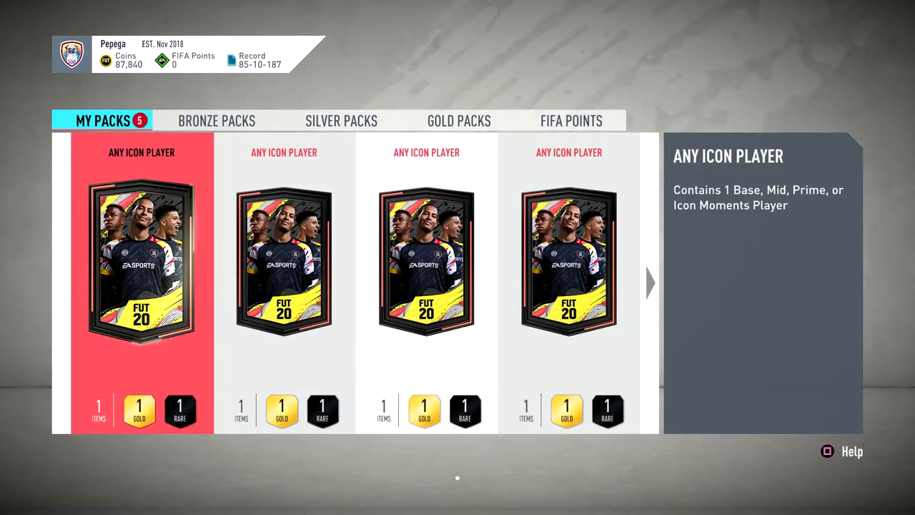
- Open two Any Icon Player packs, skipping the reveal to get 88-rated Rijkaard
click(140, 263)
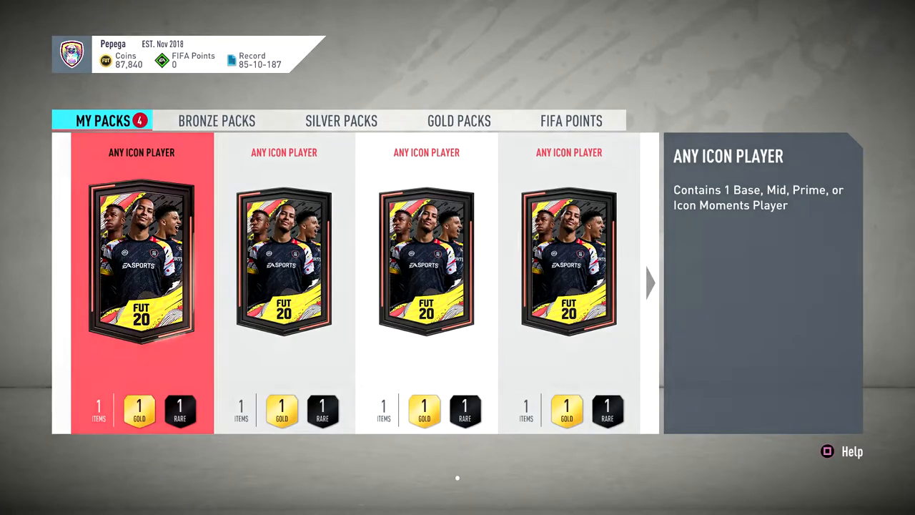
click(140, 269)
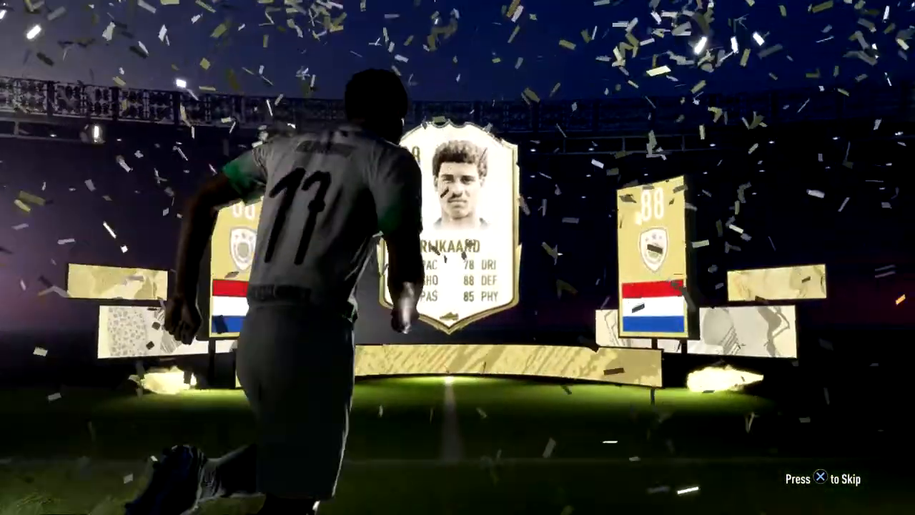
key(X)
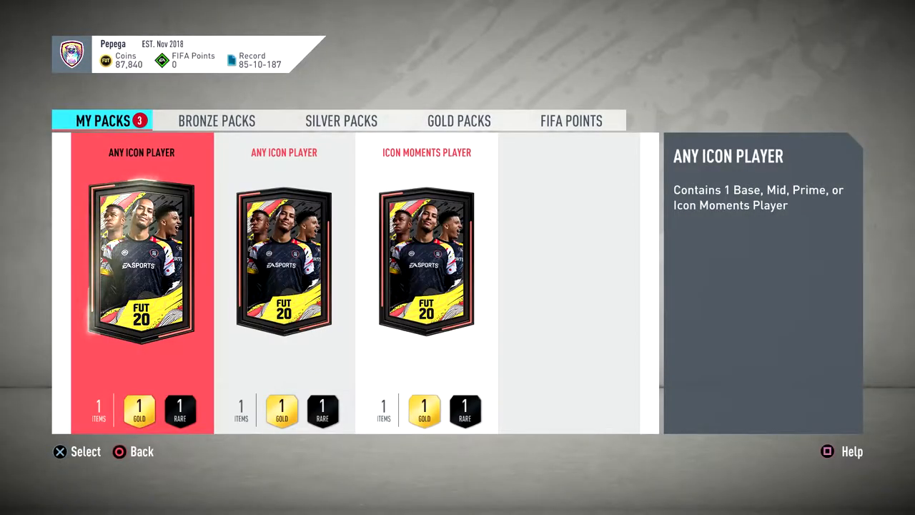
- Open the Icon Moments pack and skip the reveal, getting 91-rated Vieri
click(140, 263)
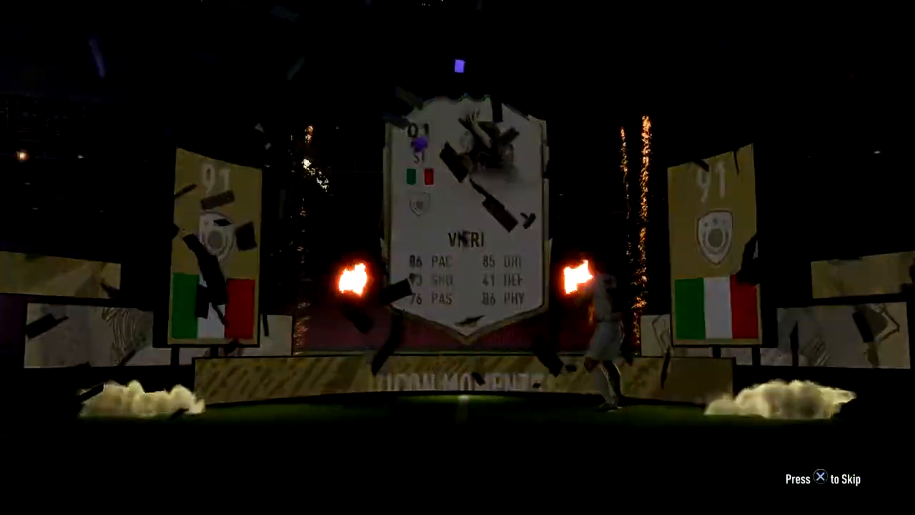
key(X)
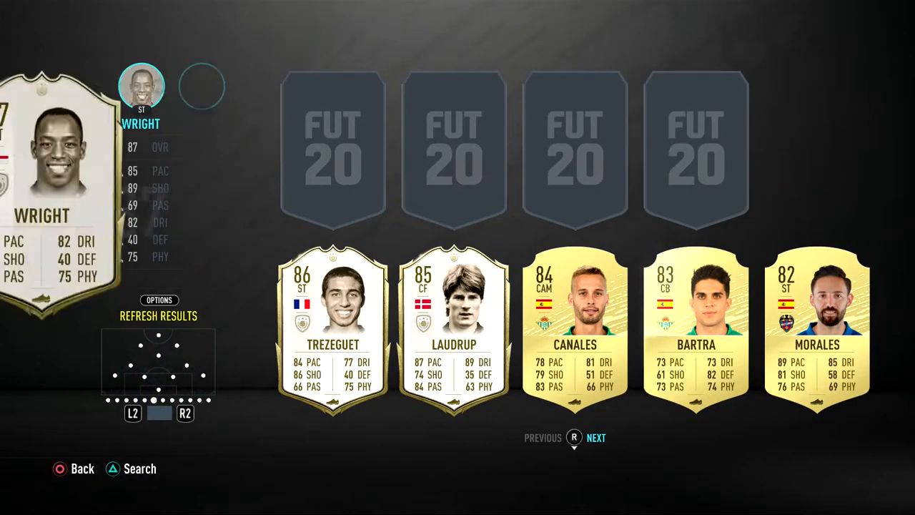
- Place Baggio and Vieri into the RTG Gameplay 4-2-3-1 squad, reaching 91 rating and 85 chemistry
click(452, 326)
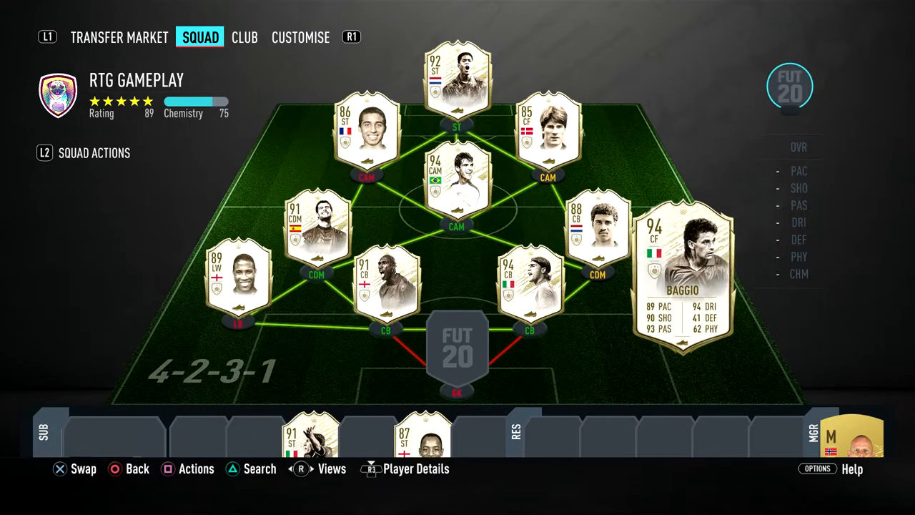
click(683, 268)
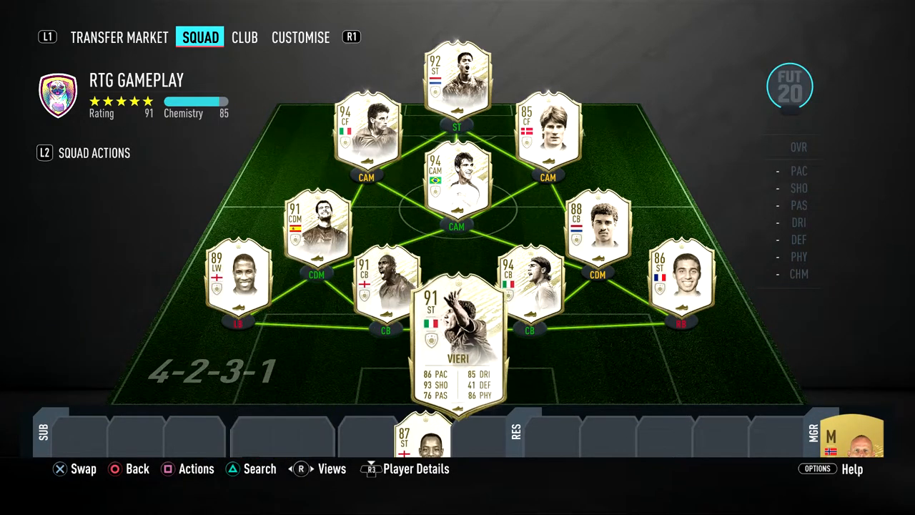
click(457, 336)
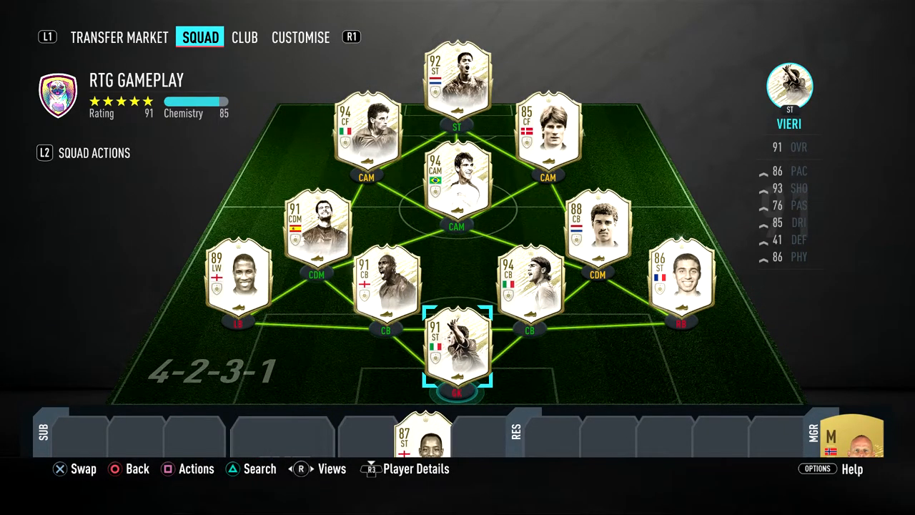